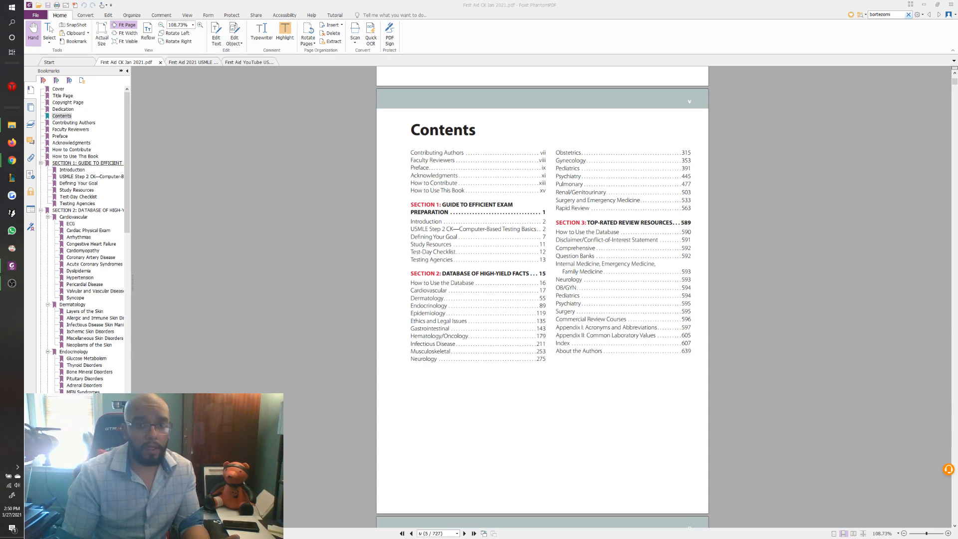
mouse_move(743, 331)
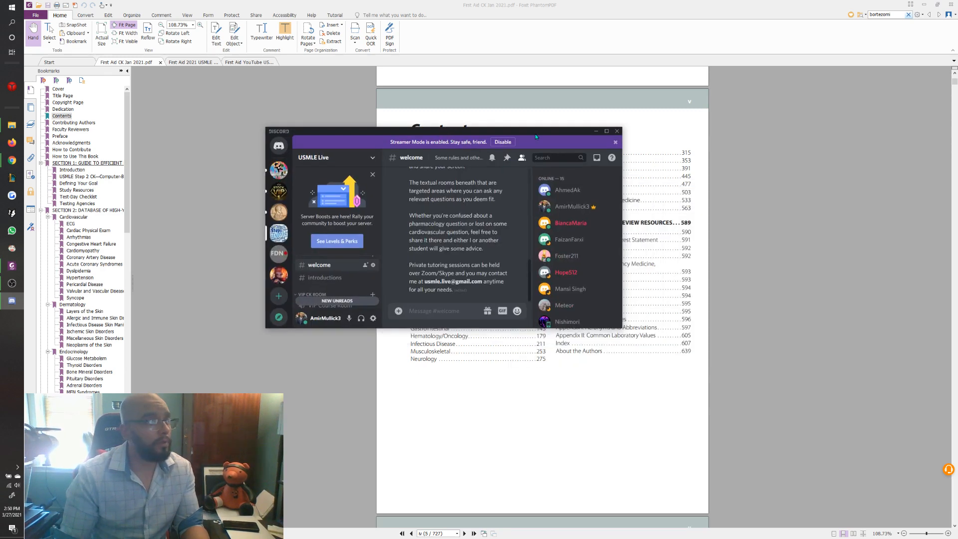
Step: Maximize Discord and open the USMLE Live #introductions channel to browse members' join messages
click(605, 130)
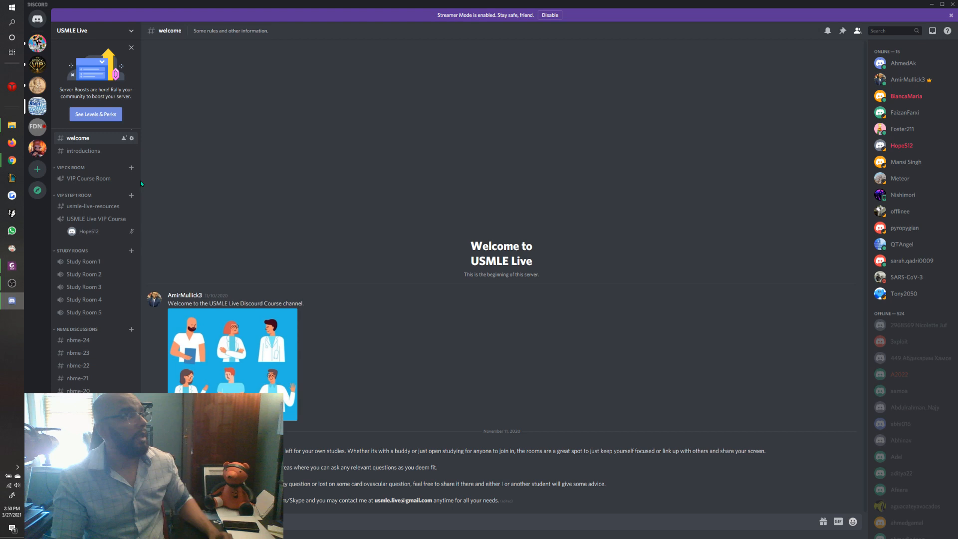
mouse_move(349, 95)
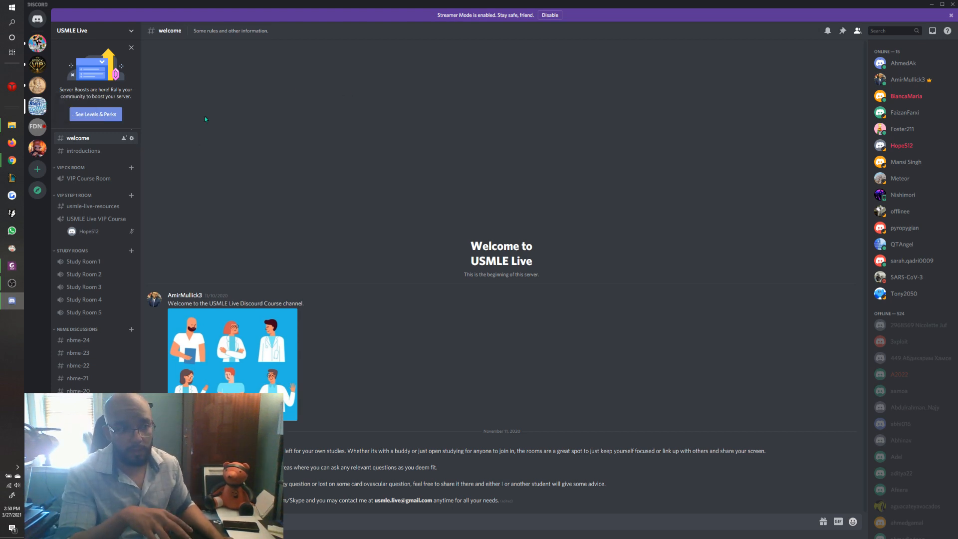
mouse_move(84, 150)
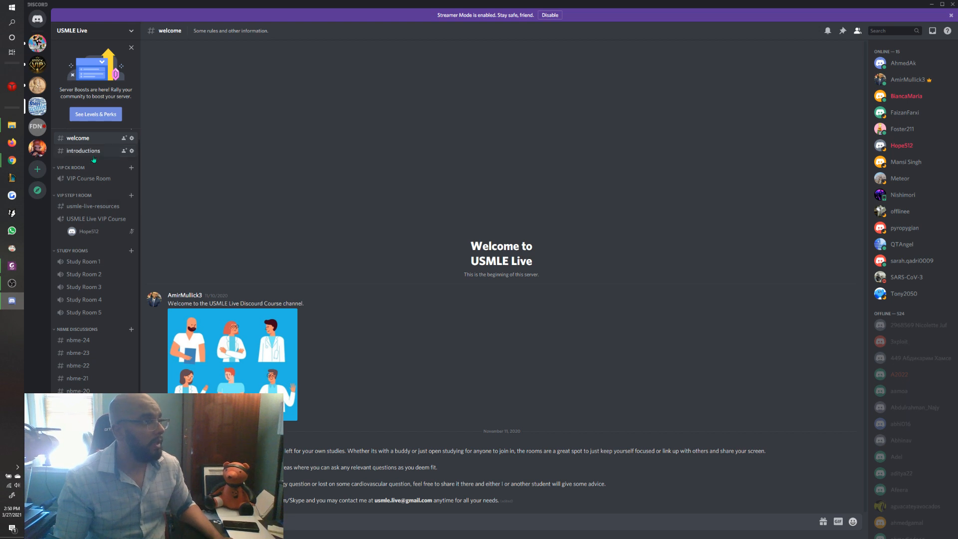
click(82, 150)
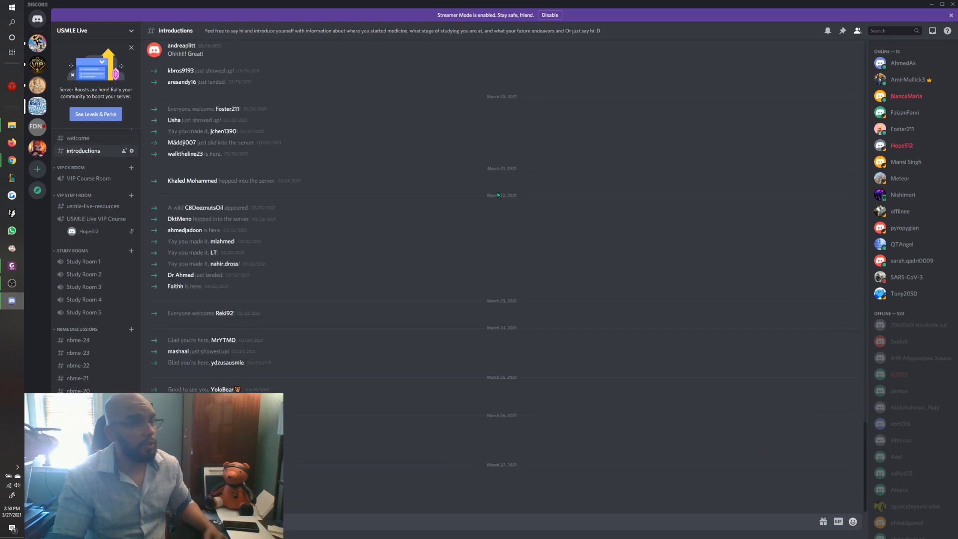
mouse_move(498, 195)
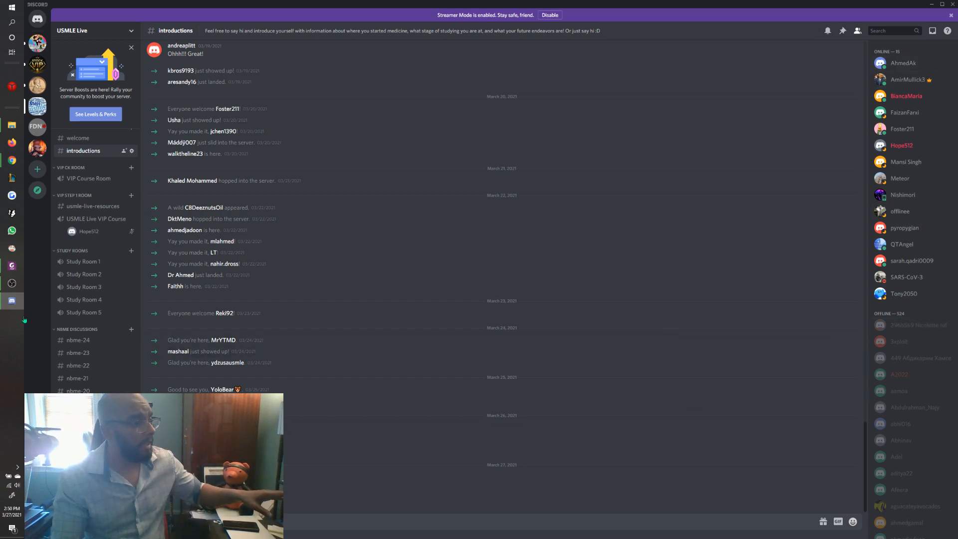
scroll(down, 3)
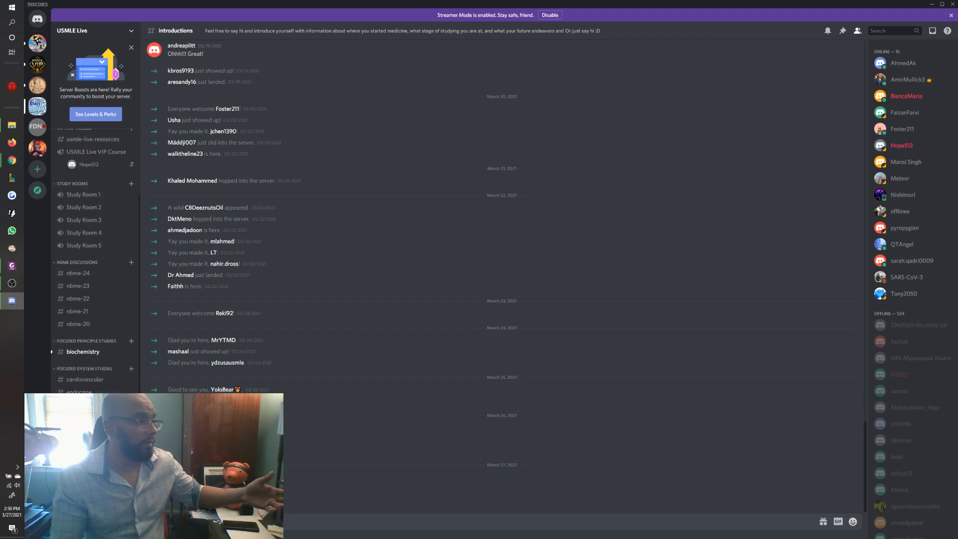
Step: Visit #oncology, then open #usmle-live-resources under VIP Step 1 Room
click(82, 351)
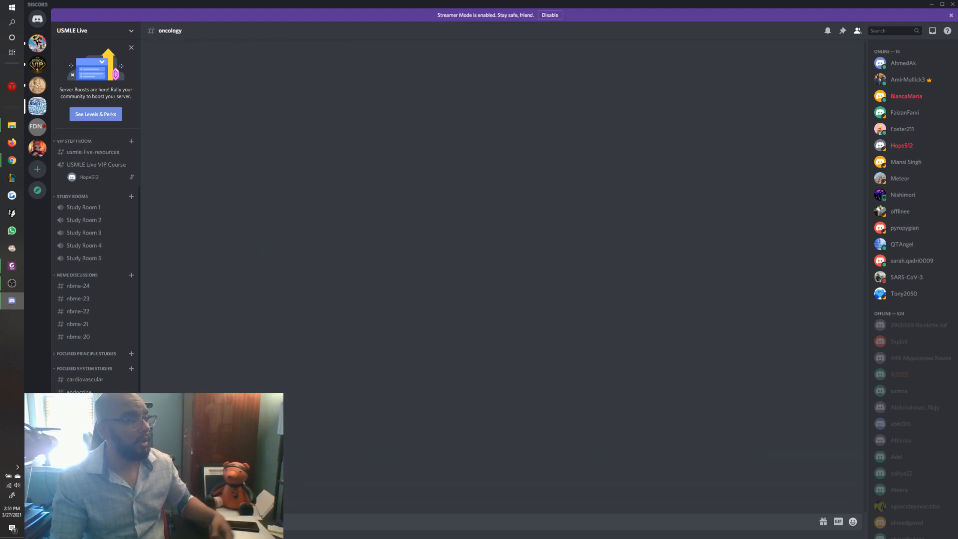
mouse_move(92, 151)
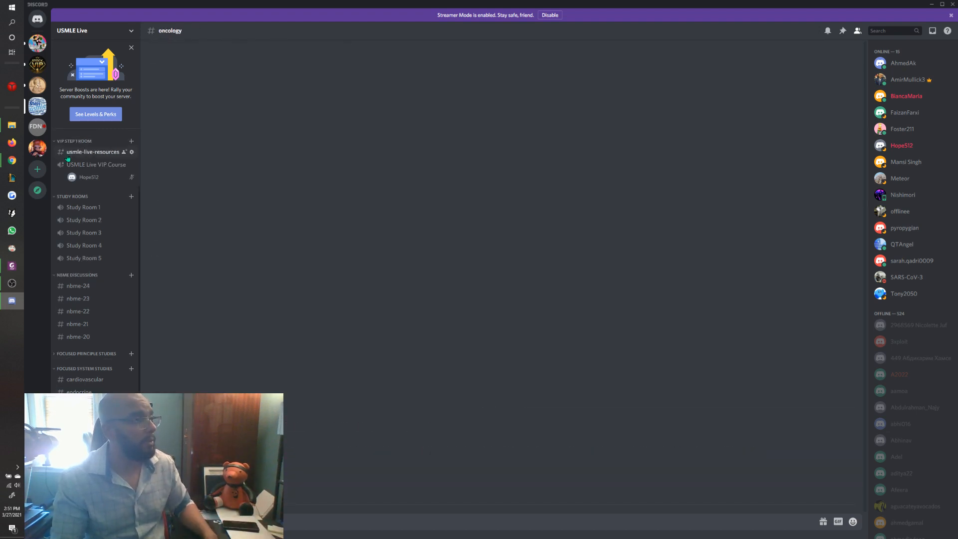
click(92, 152)
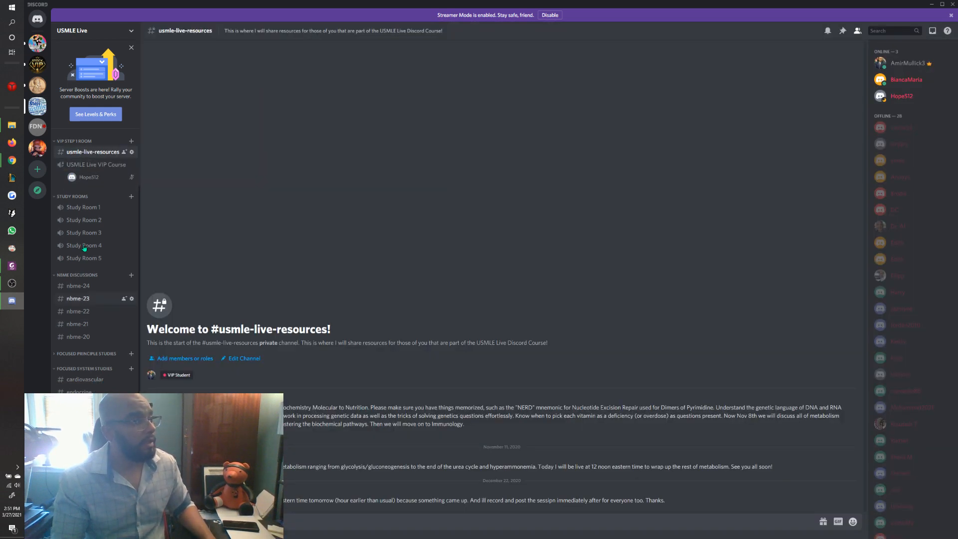
mouse_move(202, 297)
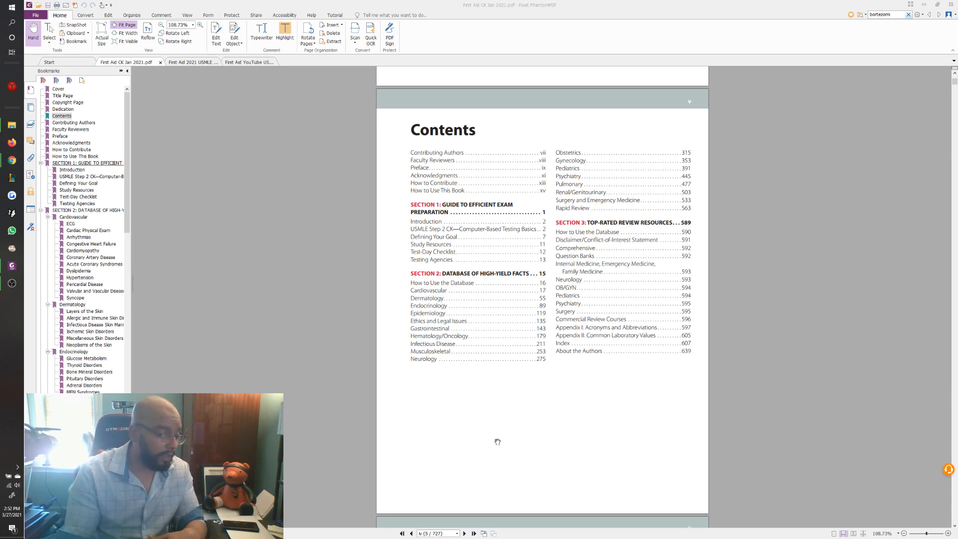
mouse_move(179, 67)
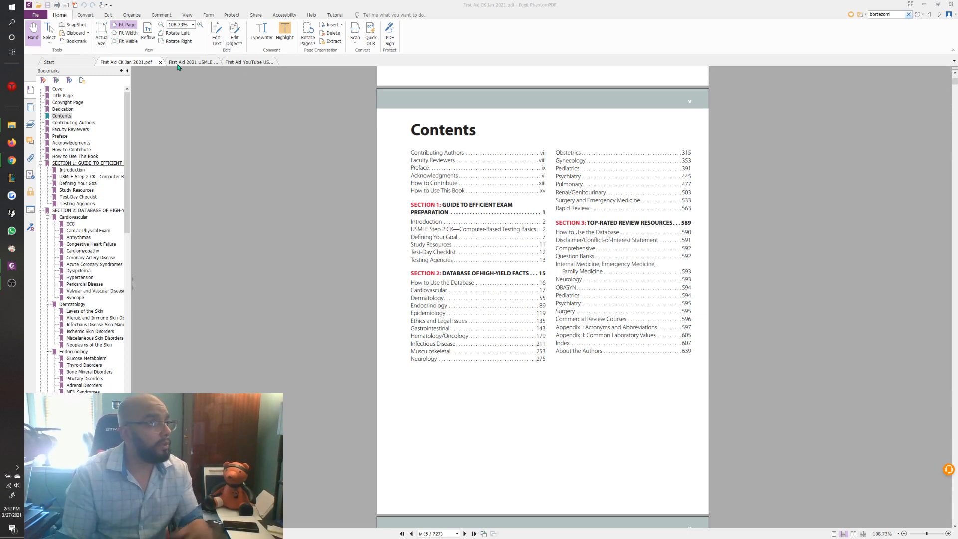
mouse_move(192, 62)
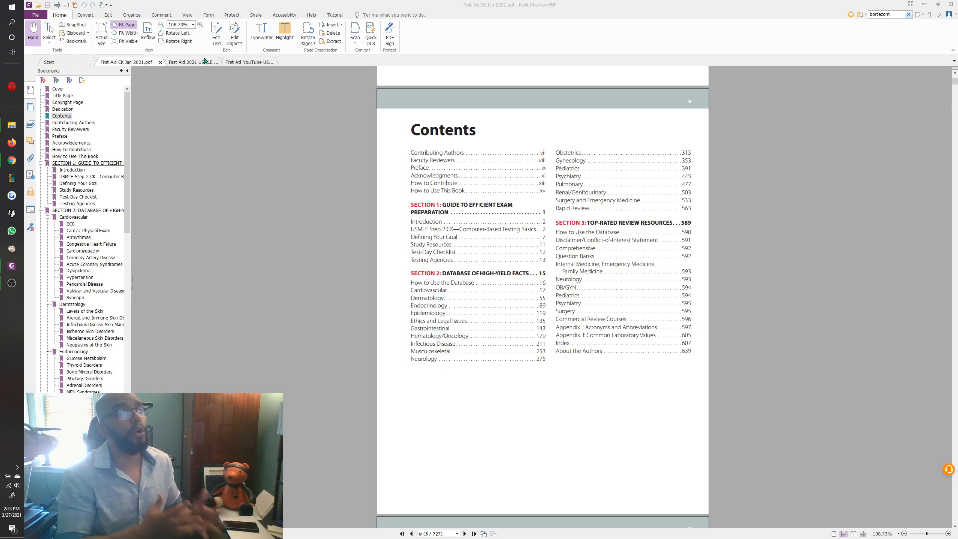
Step: Switch to the First Aid 2021 USMLE Live tab and scroll to its Section I contents
click(186, 62)
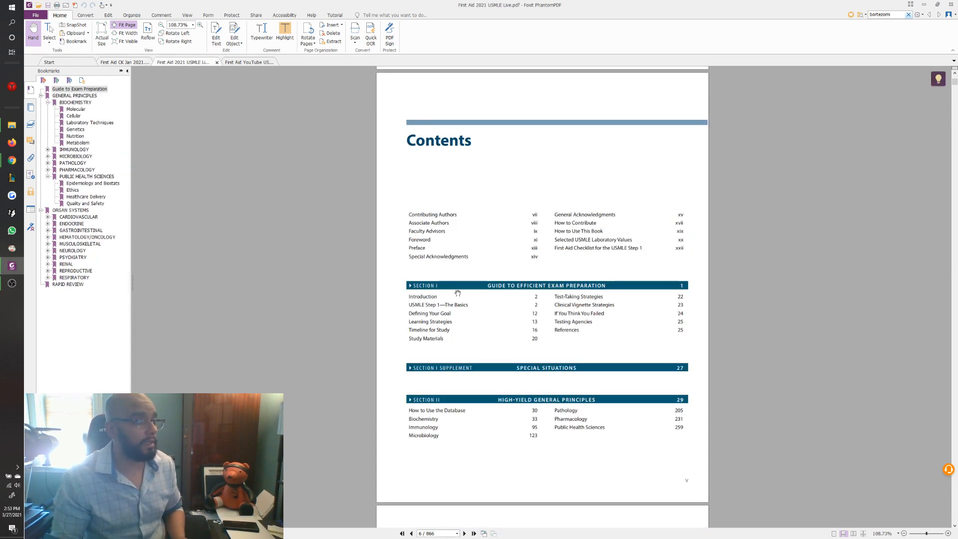
scroll(down, 3)
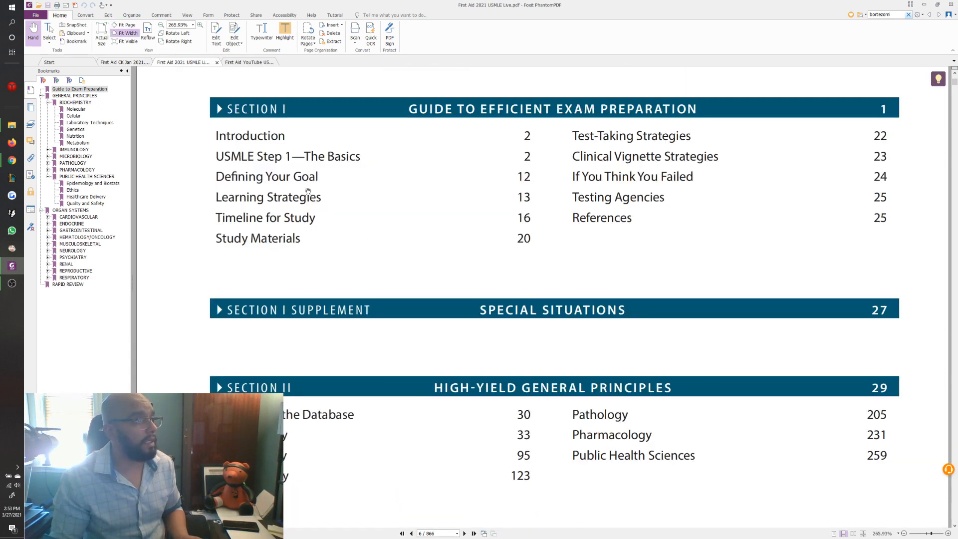
Step: Scroll the First Aid 2021 contents past Section II to the start of Section III
scroll(down, 3)
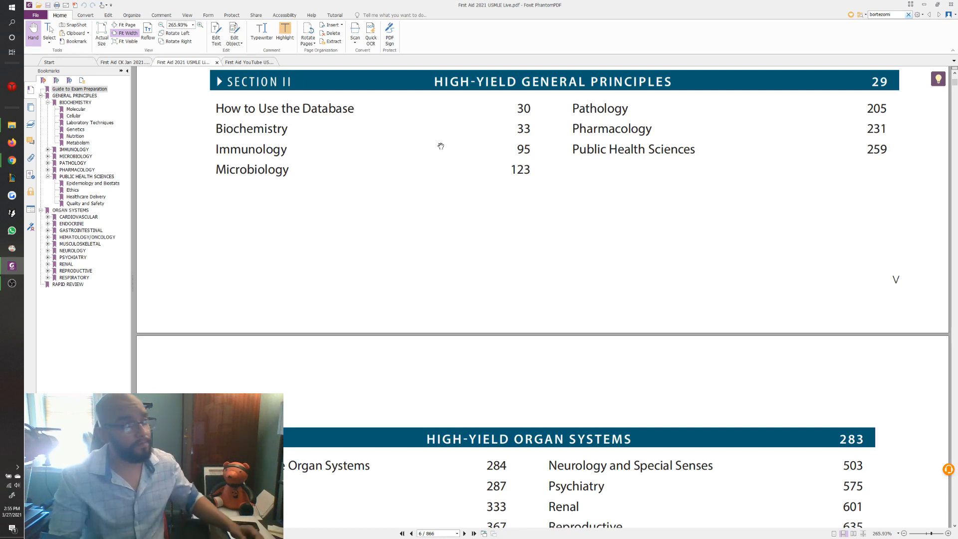
mouse_move(424, 157)
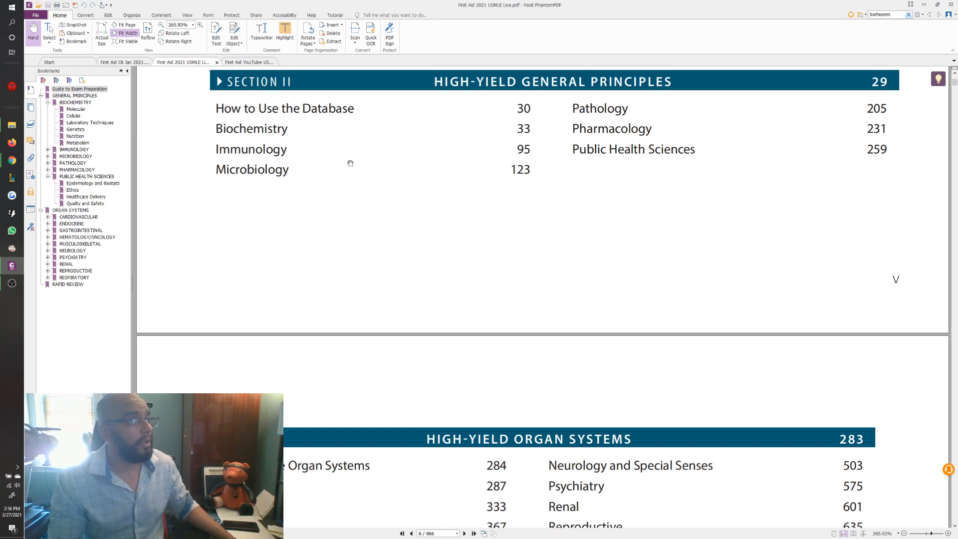
mouse_move(363, 143)
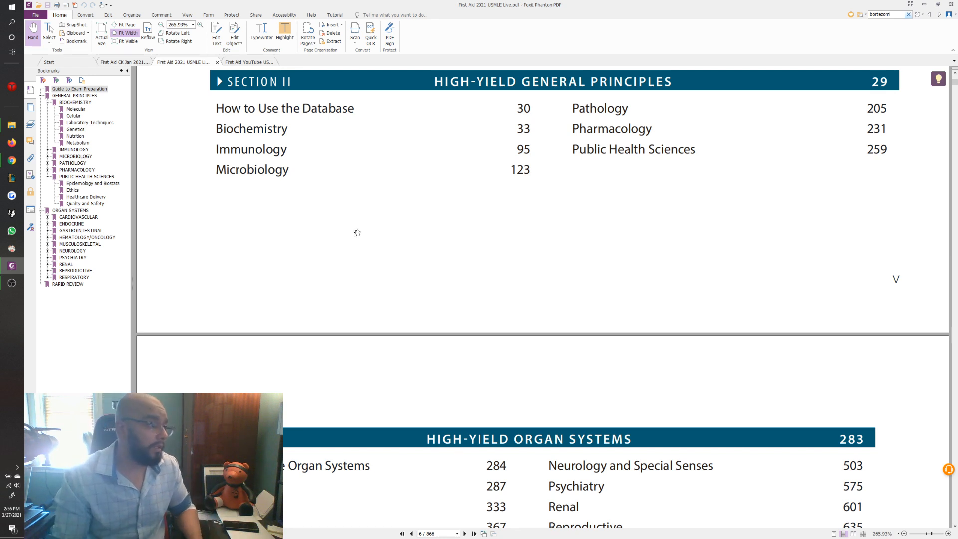
scroll(down, 3)
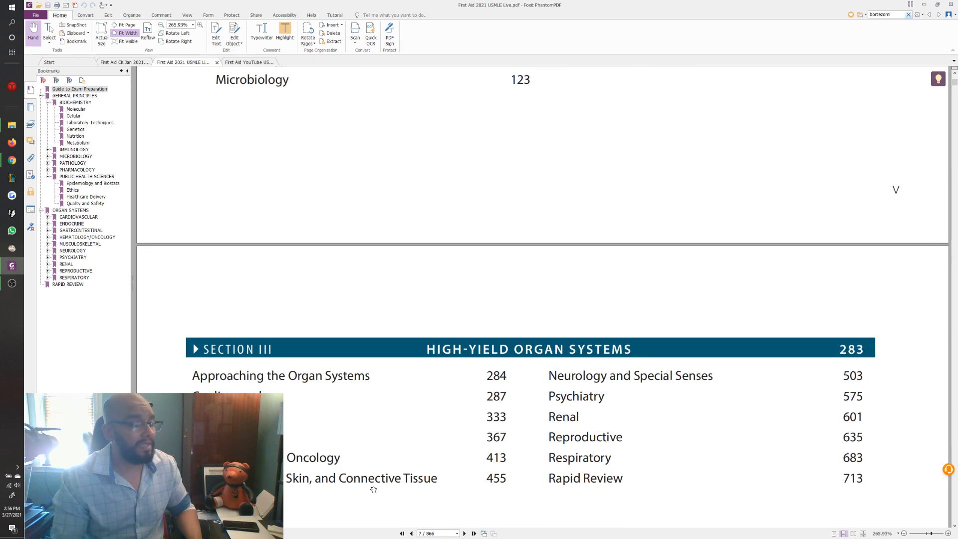
mouse_move(535, 389)
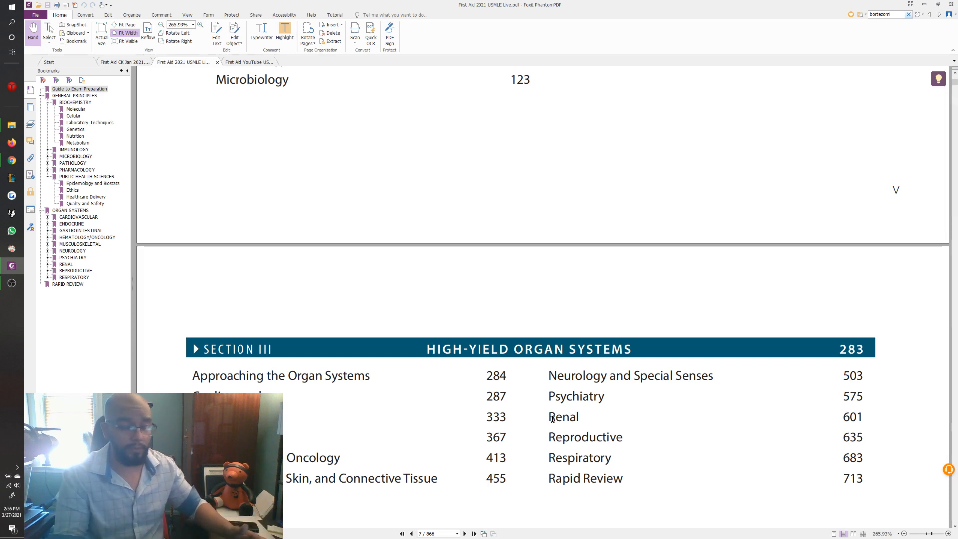
Step: Open the First Aid CK Jan 2021 tab at fit width and scroll through Sections 1–3
click(125, 62)
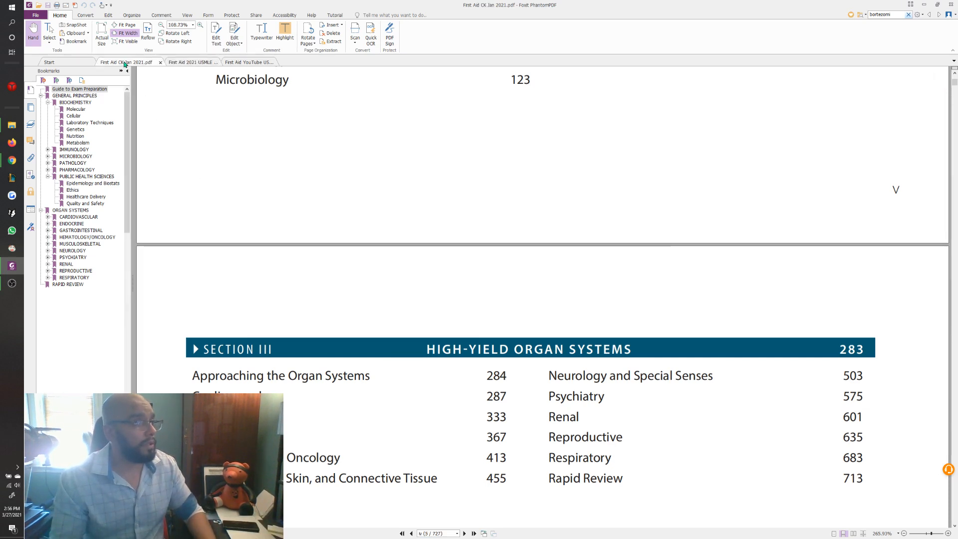
click(126, 24)
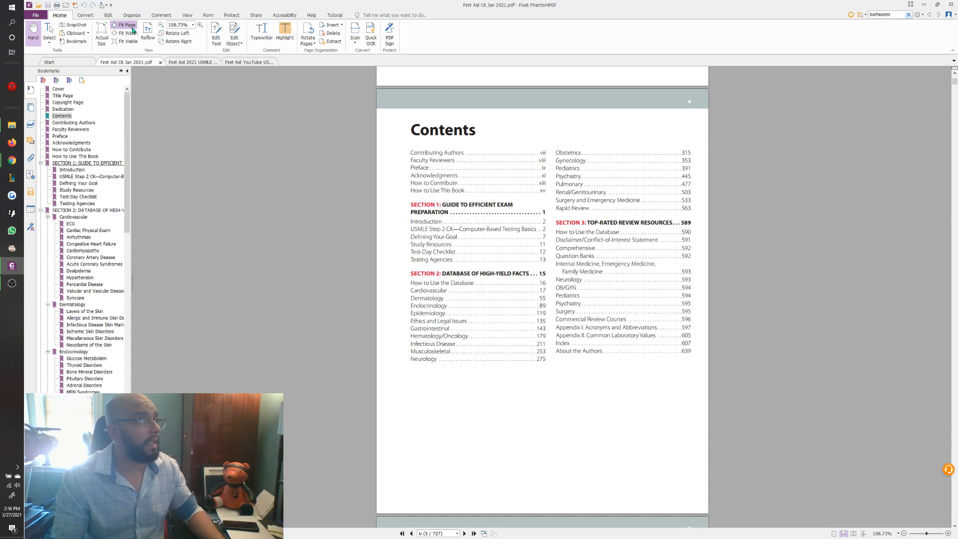
click(126, 33)
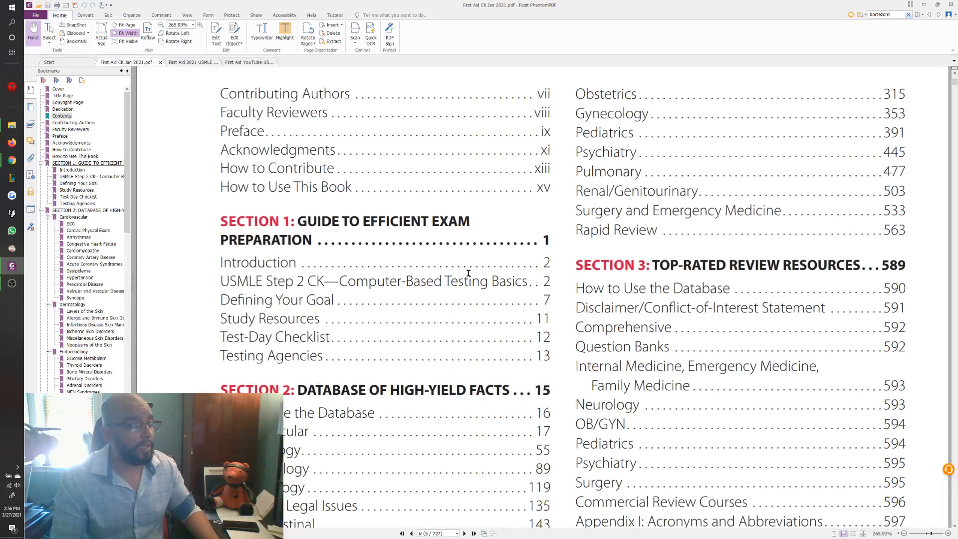
scroll(down, 3)
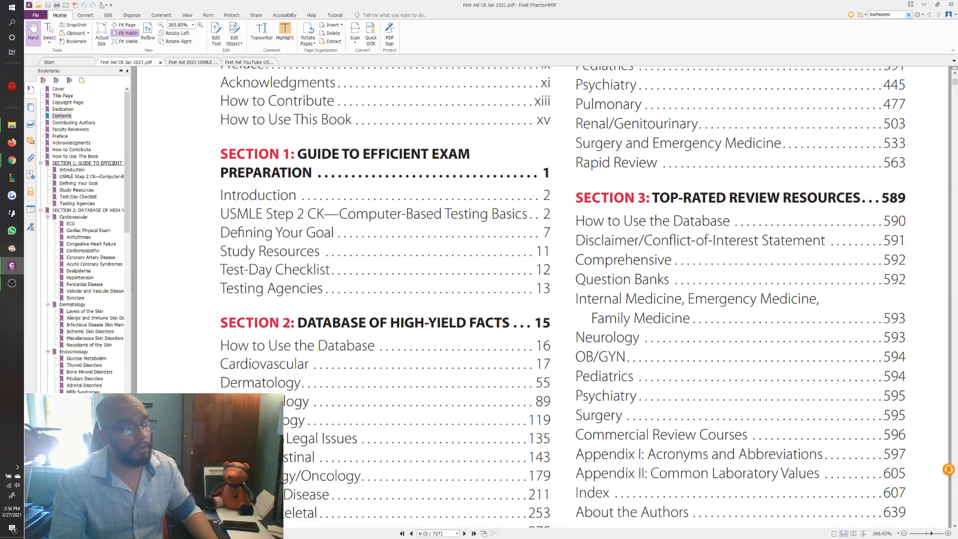
scroll(down, 3)
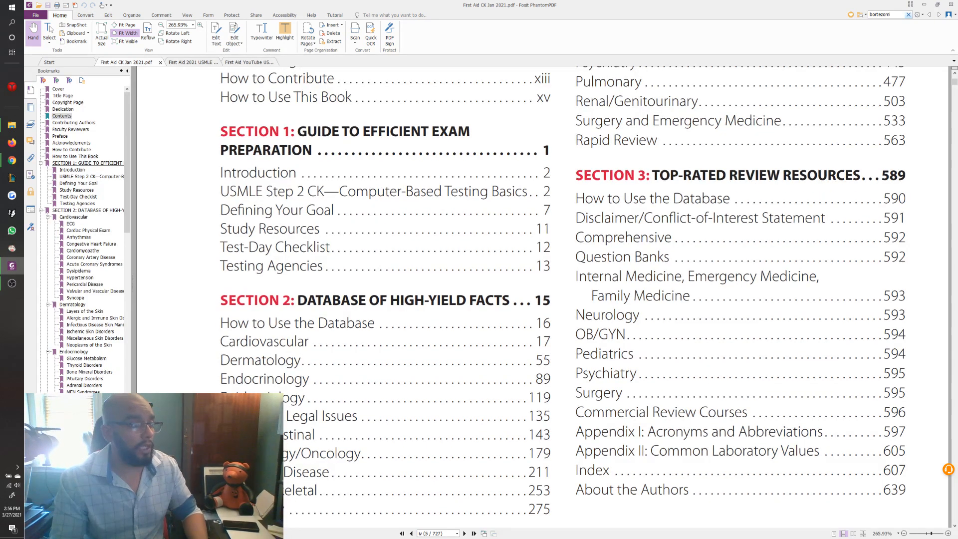
scroll(up, 3)
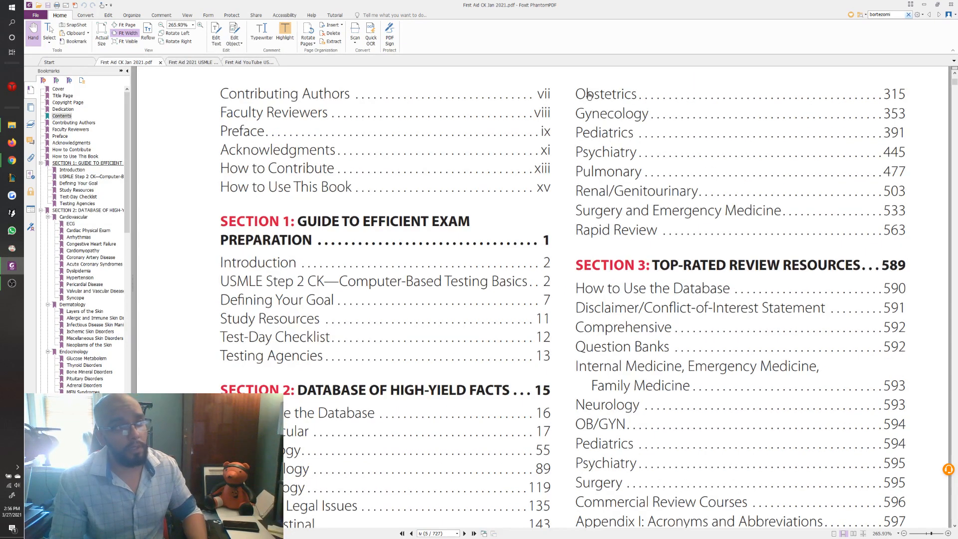
mouse_move(602, 193)
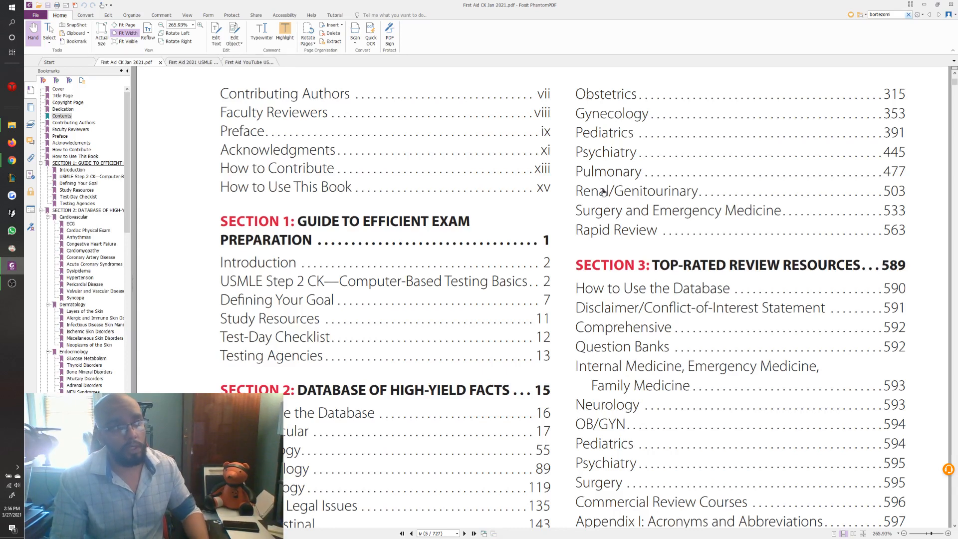
scroll(down, 3)
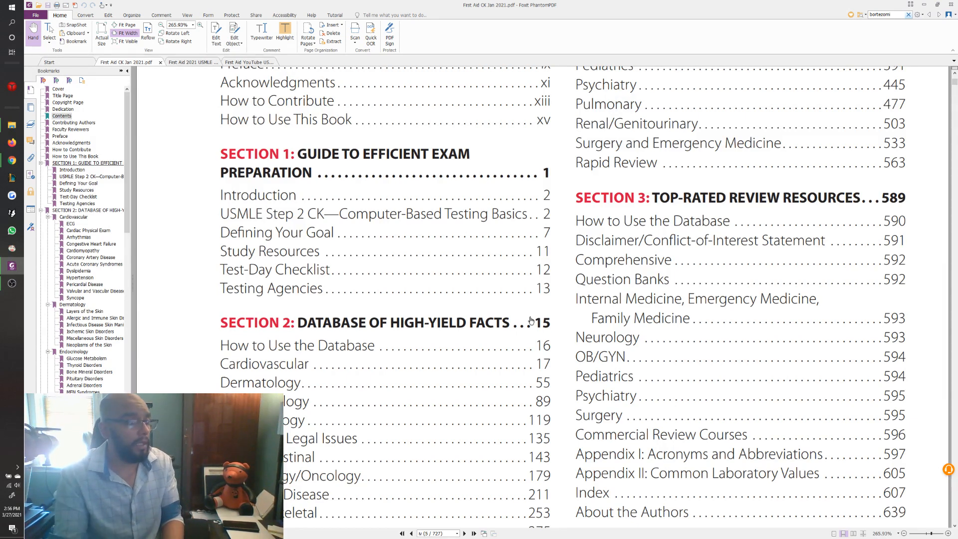
mouse_move(215, 378)
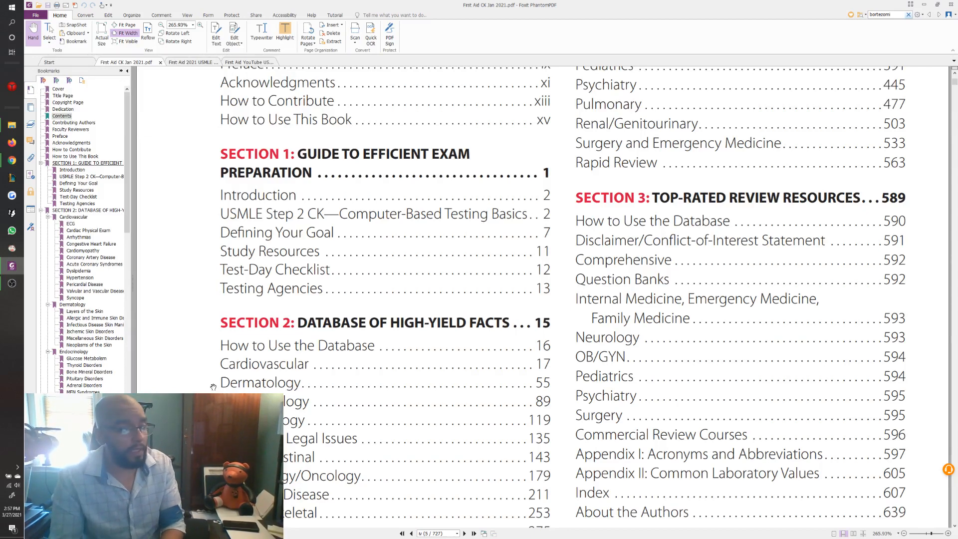
scroll(down, 3)
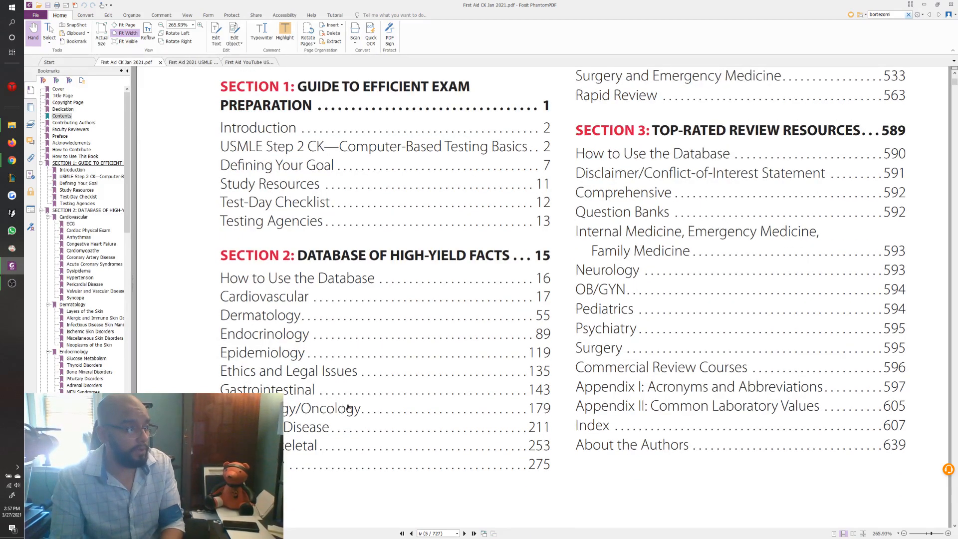
scroll(up, 3)
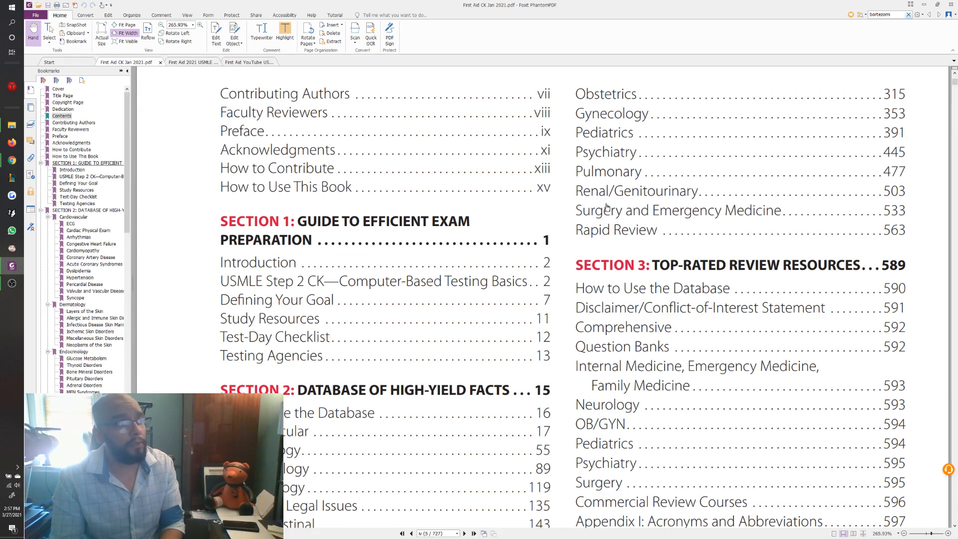
scroll(down, 3)
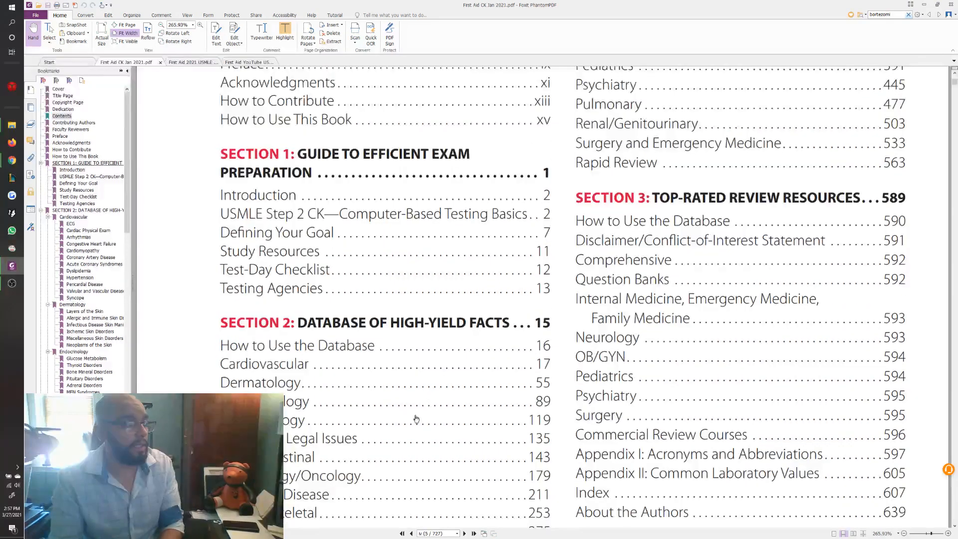
scroll(down, 3)
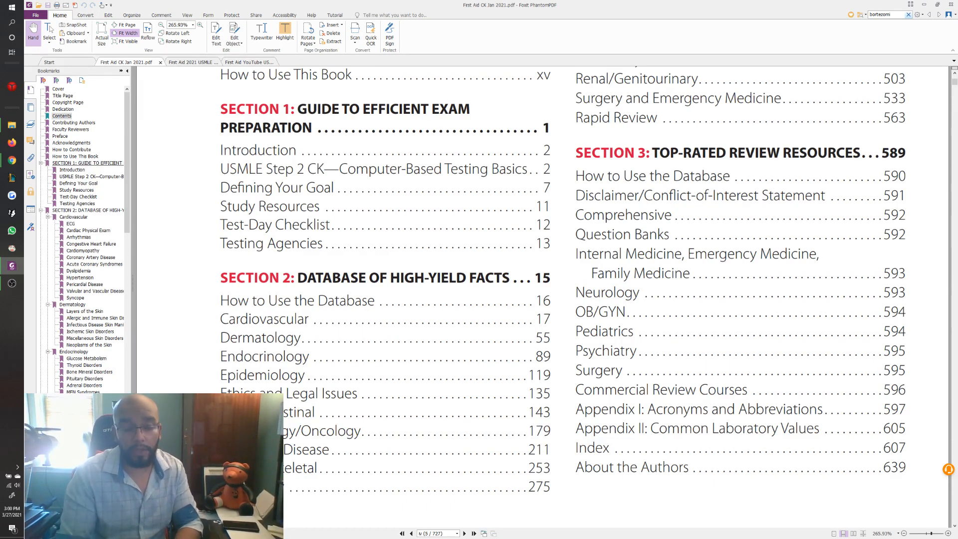
scroll(up, 3)
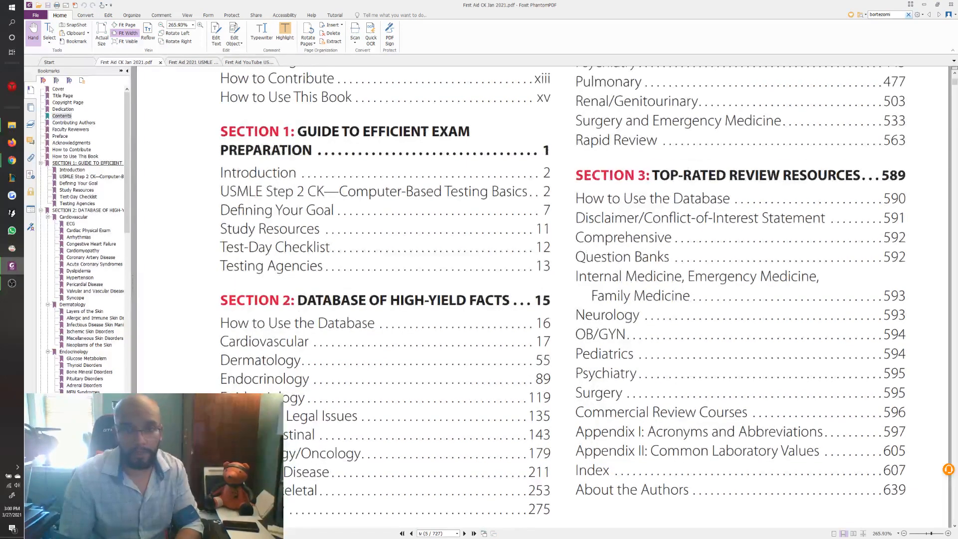